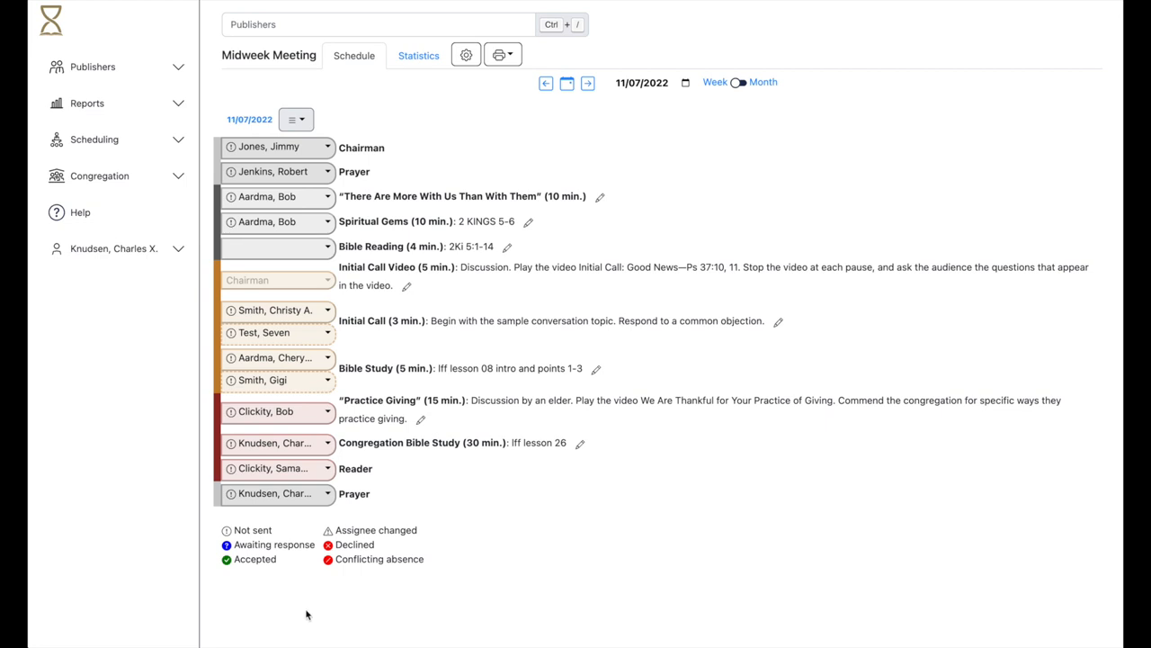
pyautogui.moveTo(291, 256)
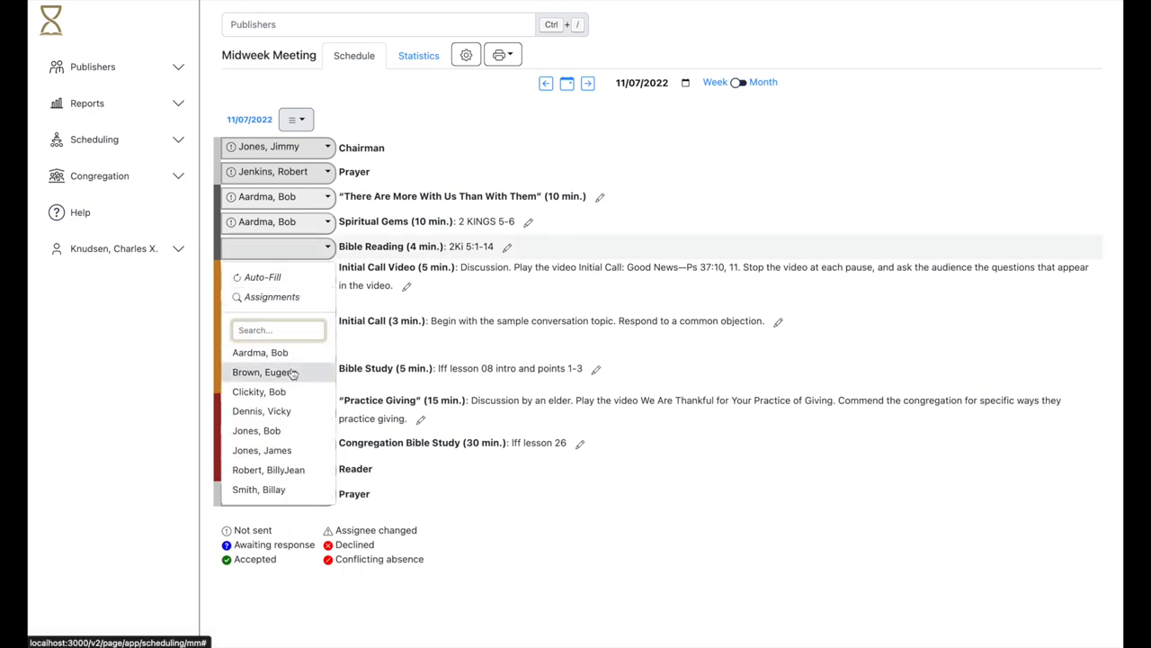
# Assign a student to Bible Reading and send the midweek meeting assignments via Send Assignments
pyautogui.click(264, 370)
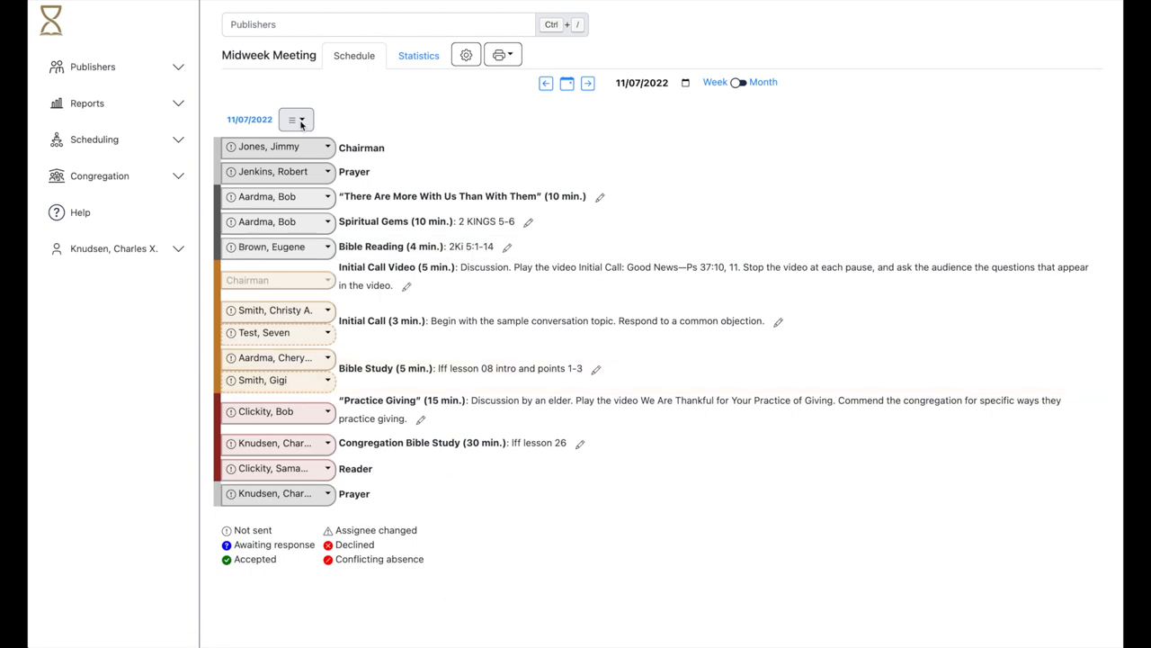
pyautogui.click(292, 118)
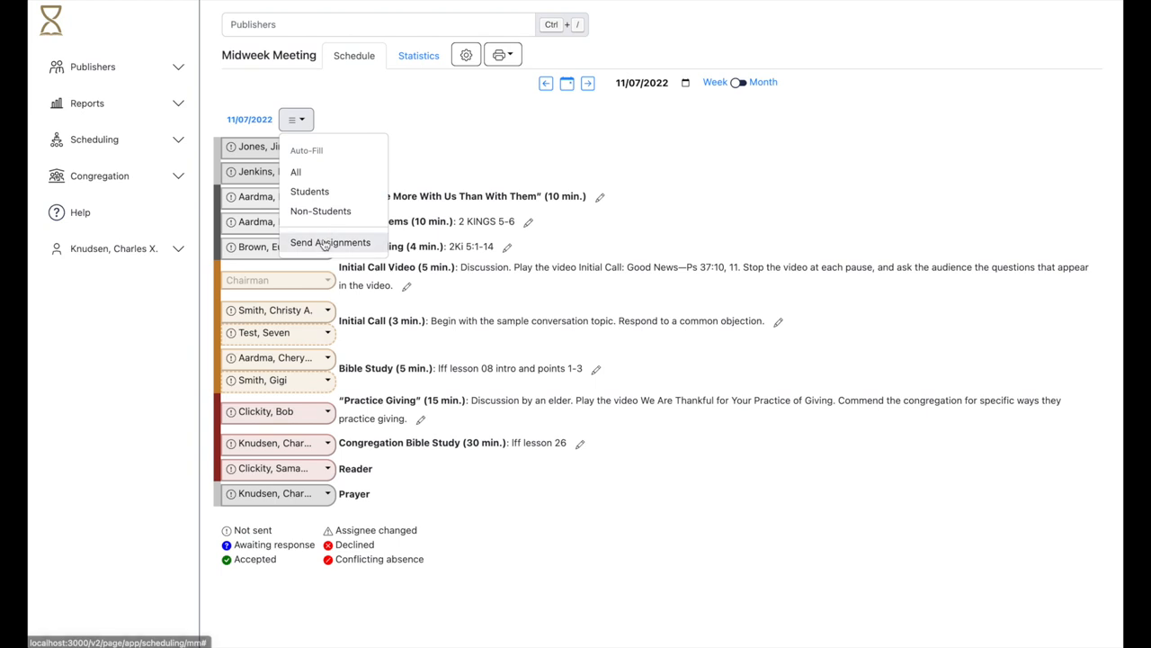
pyautogui.click(331, 241)
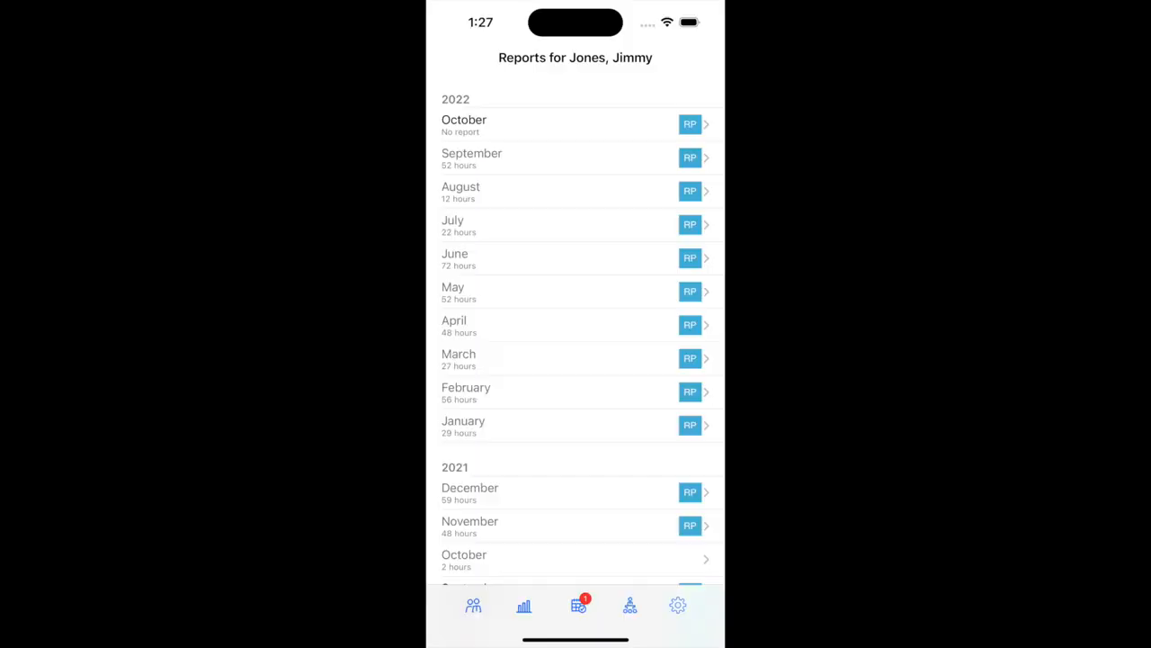
# Scroll the publisher's Reports list on the phone to see the 2022 and 2021 months
pyautogui.scroll(-3)
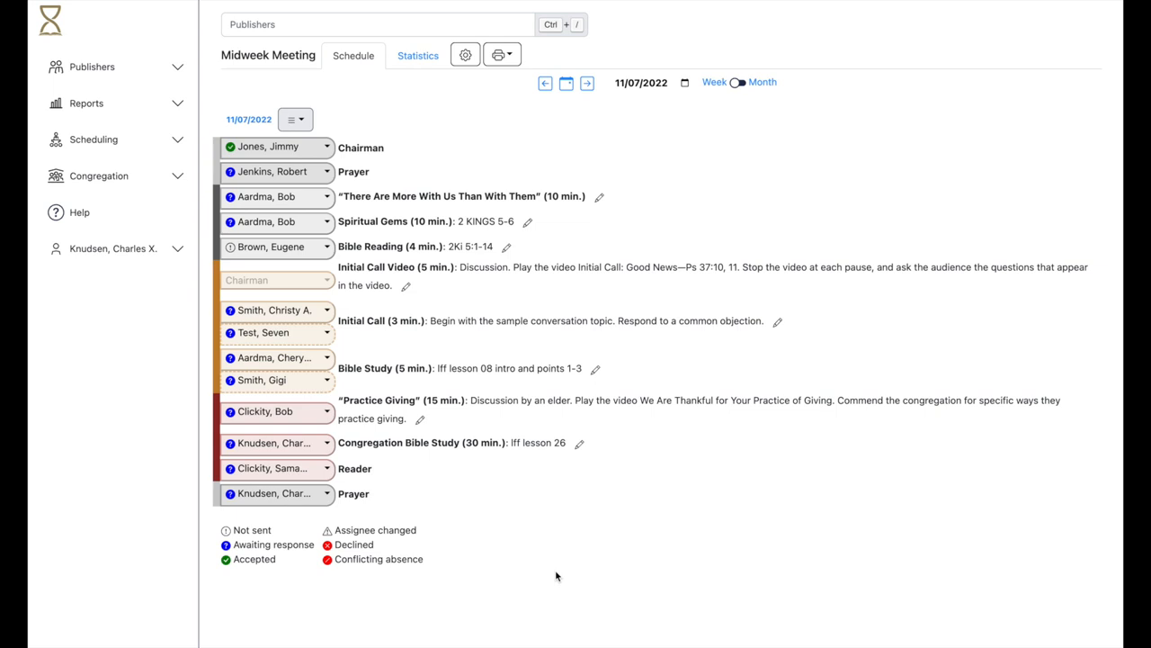
pyautogui.moveTo(290, 584)
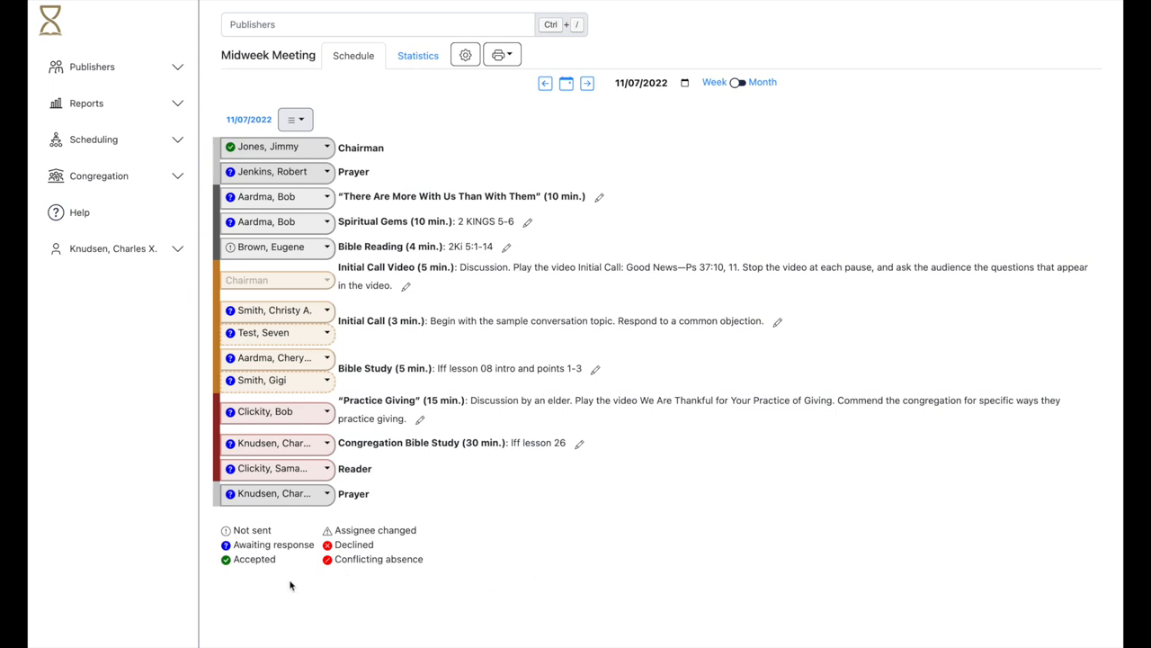
pyautogui.moveTo(266, 585)
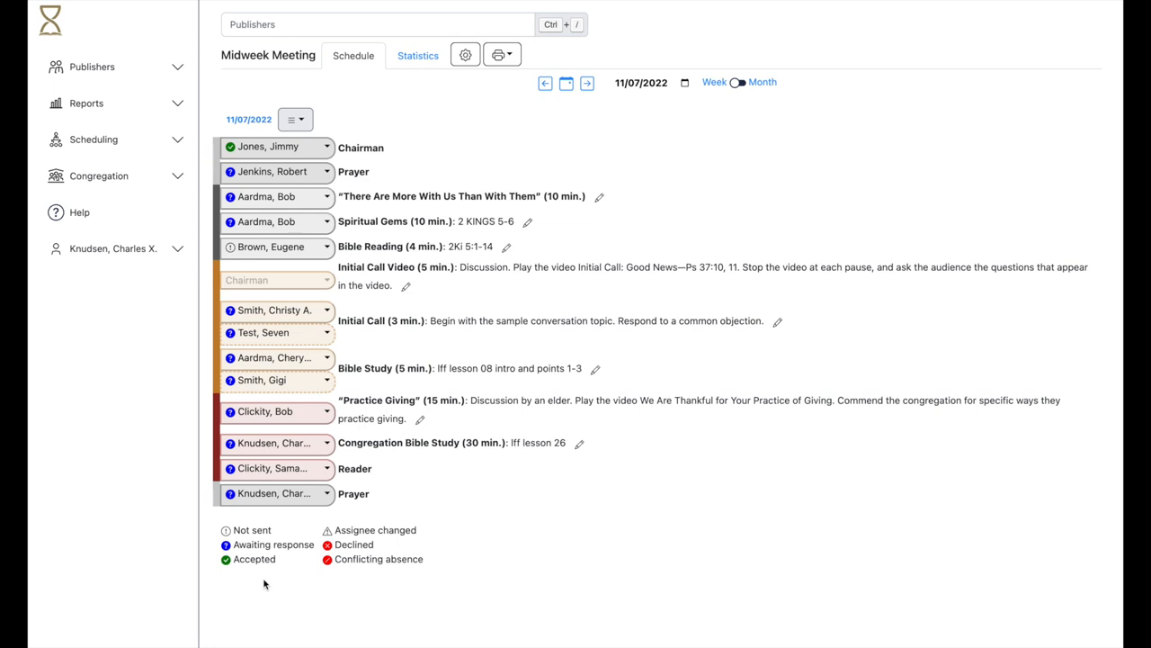
pyautogui.moveTo(292, 259)
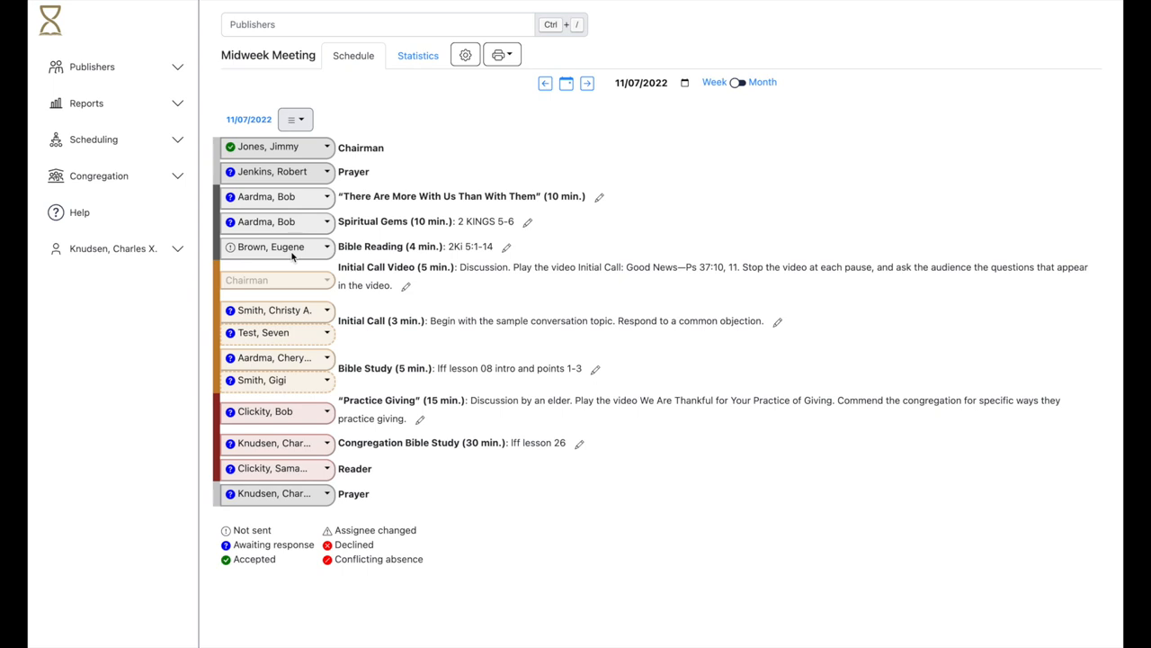
# Mark the Bible Reading assignment as Accepted from its assignee options
pyautogui.click(277, 245)
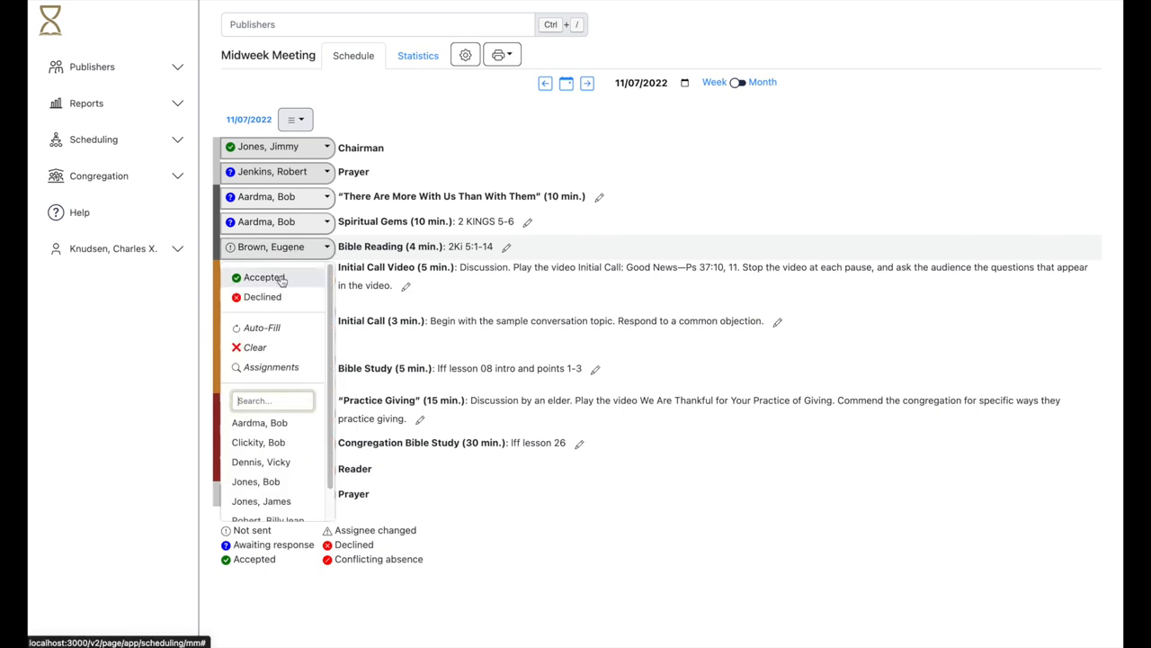
pyautogui.click(262, 277)
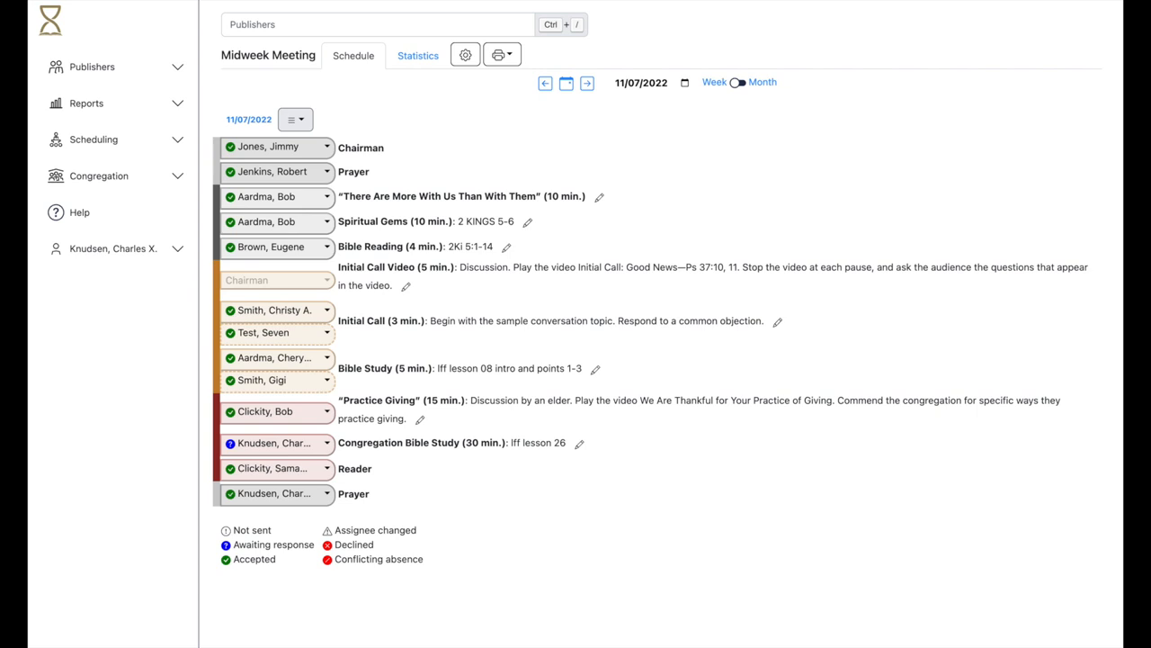
pyautogui.moveTo(475, 406)
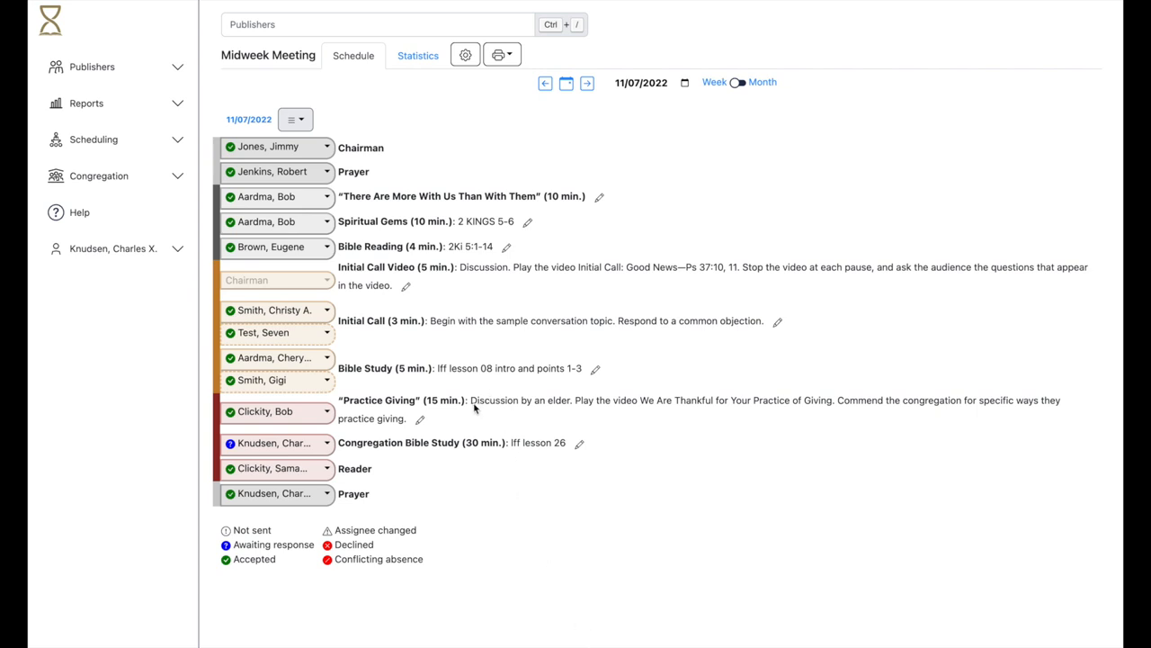
pyautogui.moveTo(568, 406)
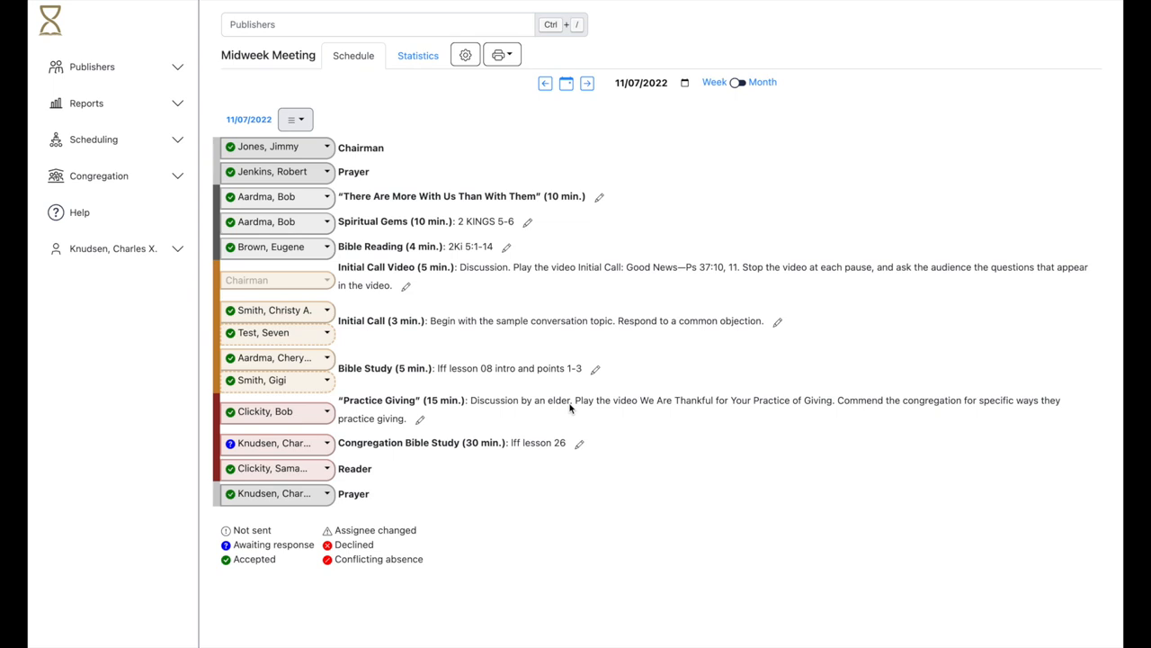
pyautogui.moveTo(302, 424)
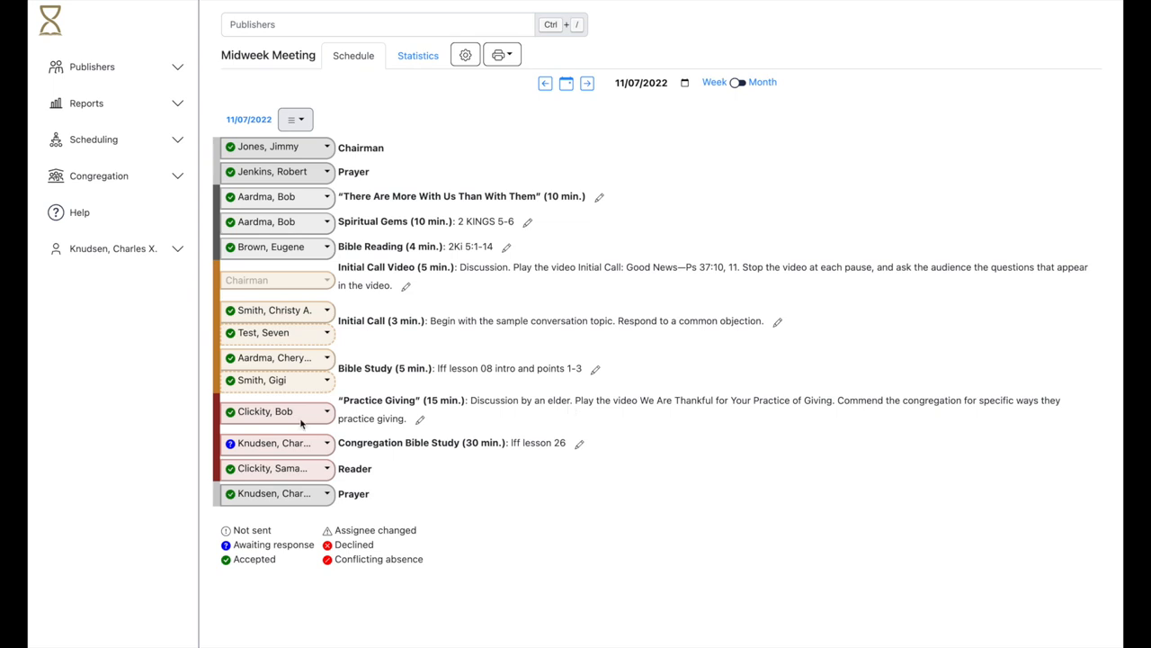
# Reassign the Practice Giving part to a different brother, flagging it as assignee changed
pyautogui.click(327, 148)
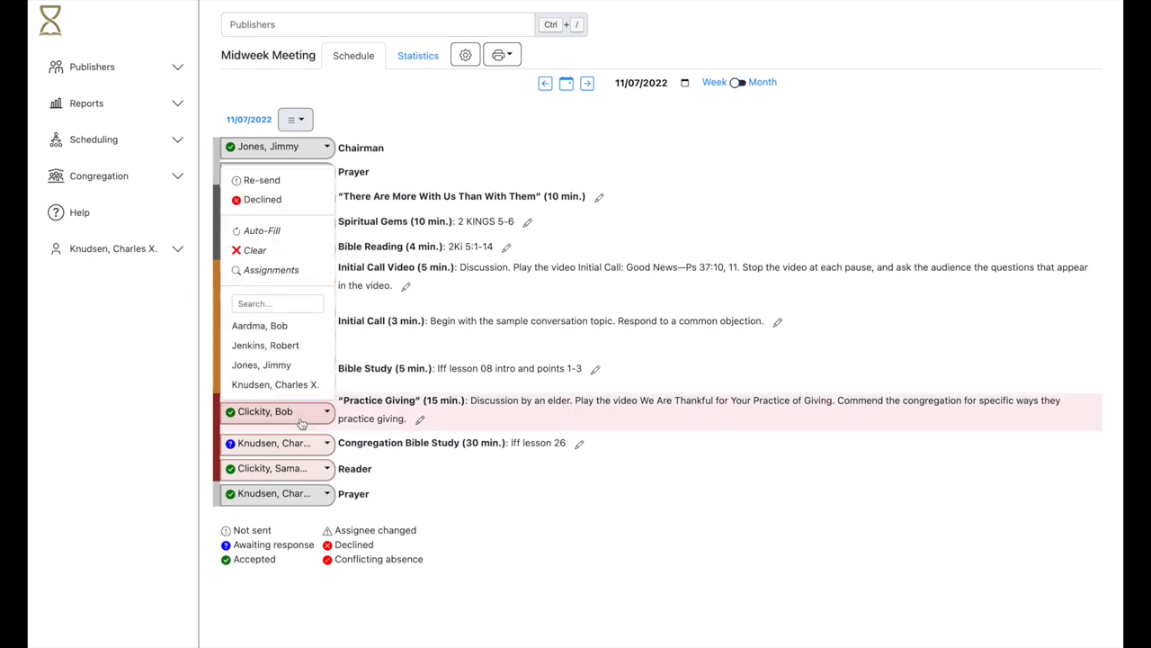
pyautogui.moveTo(265, 346)
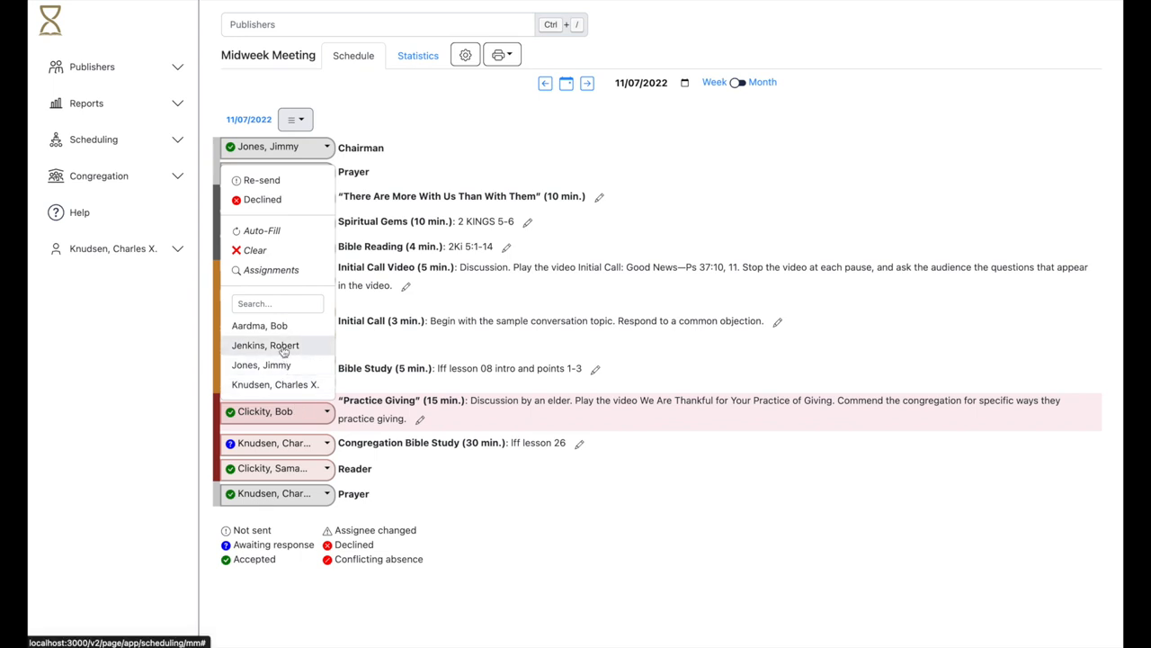
pyautogui.click(266, 345)
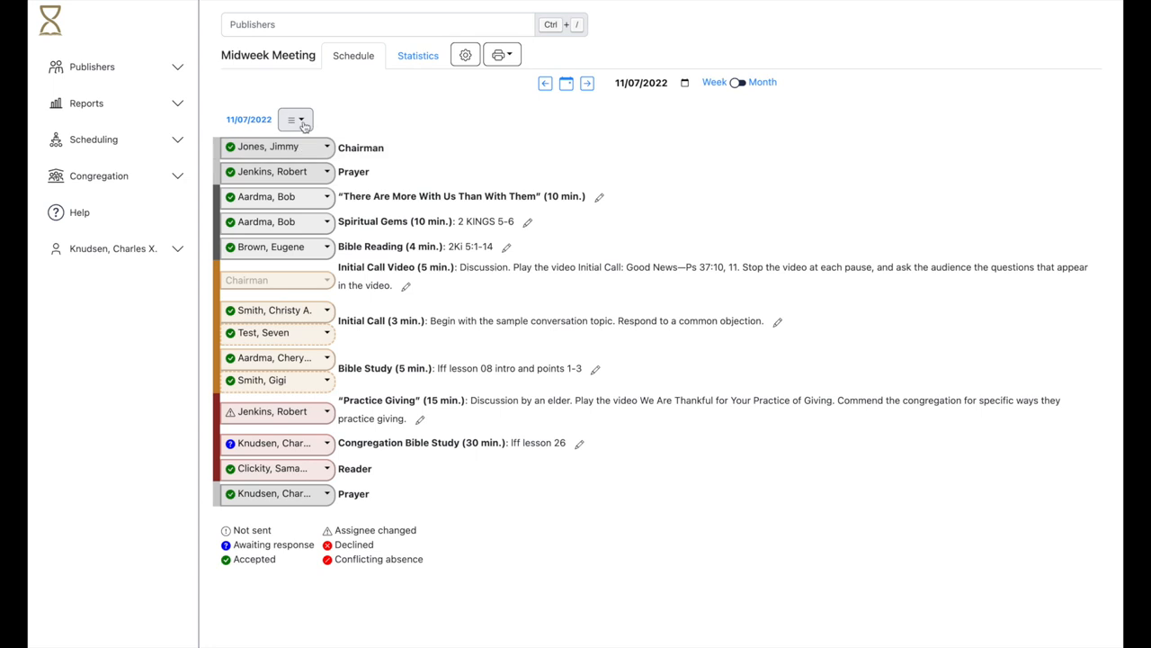
# Resend assignments so the changed Practice Giving part awaits response, then expand Scheduling in the sidebar
pyautogui.click(295, 119)
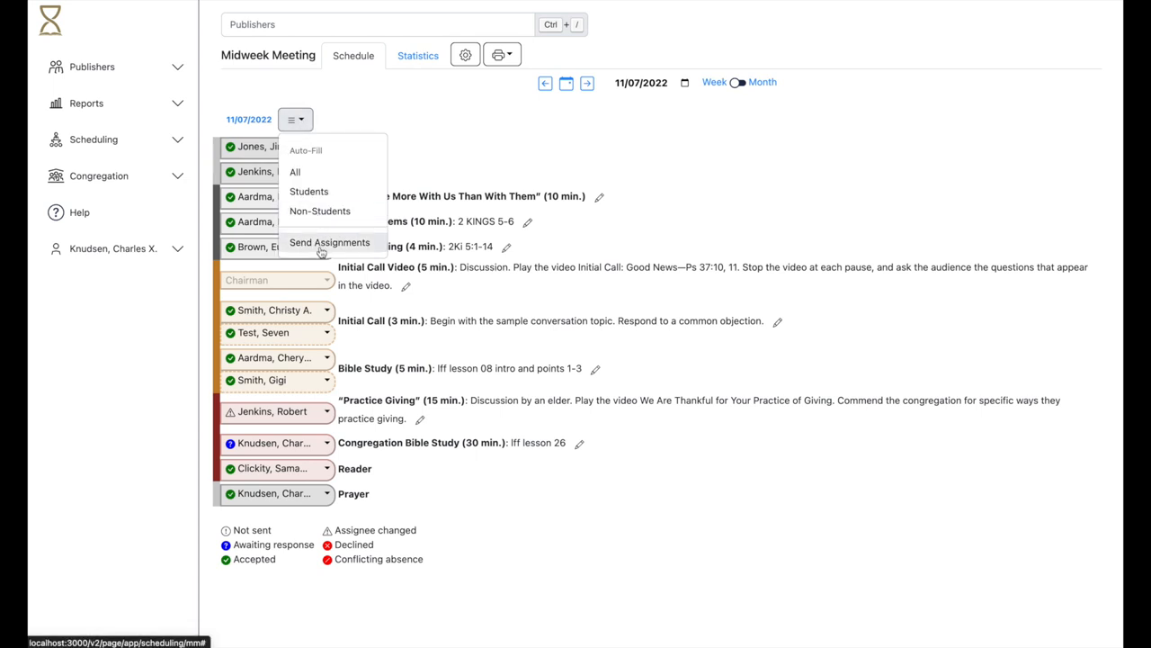
pyautogui.click(329, 241)
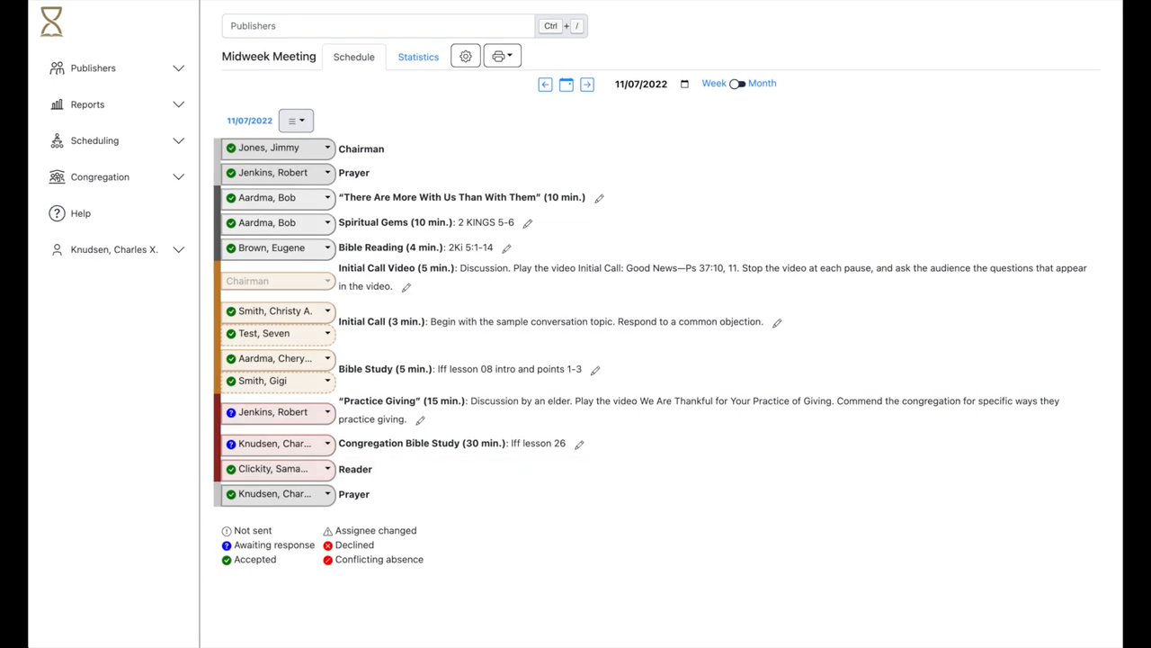
pyautogui.click(94, 140)
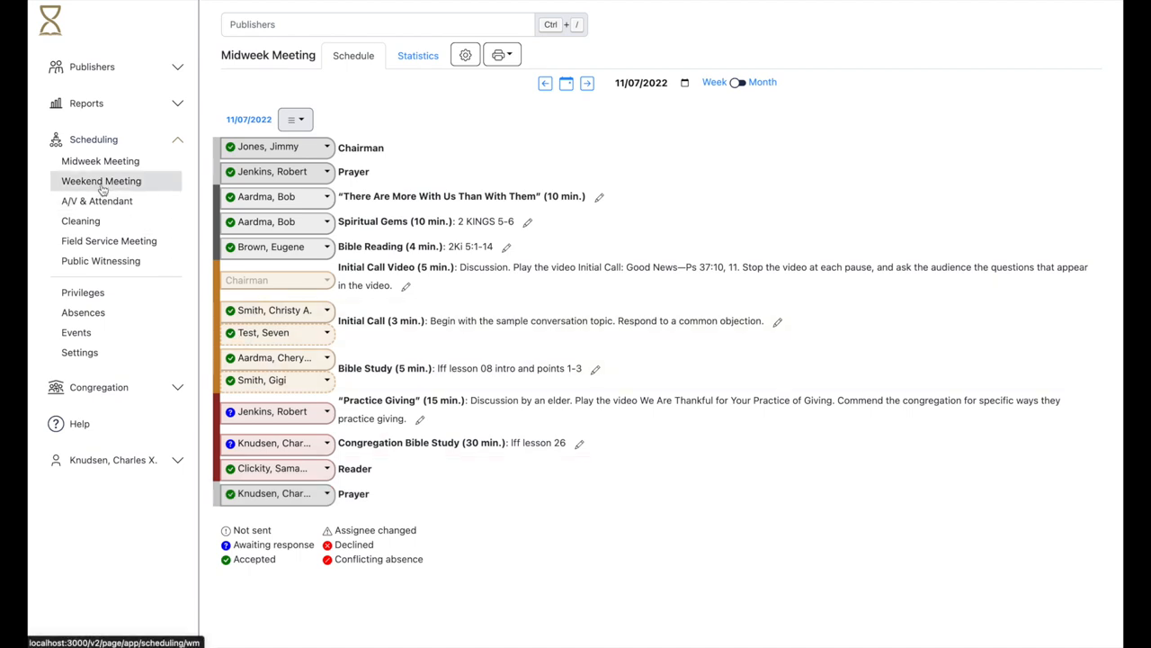
# Review the October 2022 weekend meeting's Outgoing and Chairman, Reader, Host assignments
pyautogui.click(101, 180)
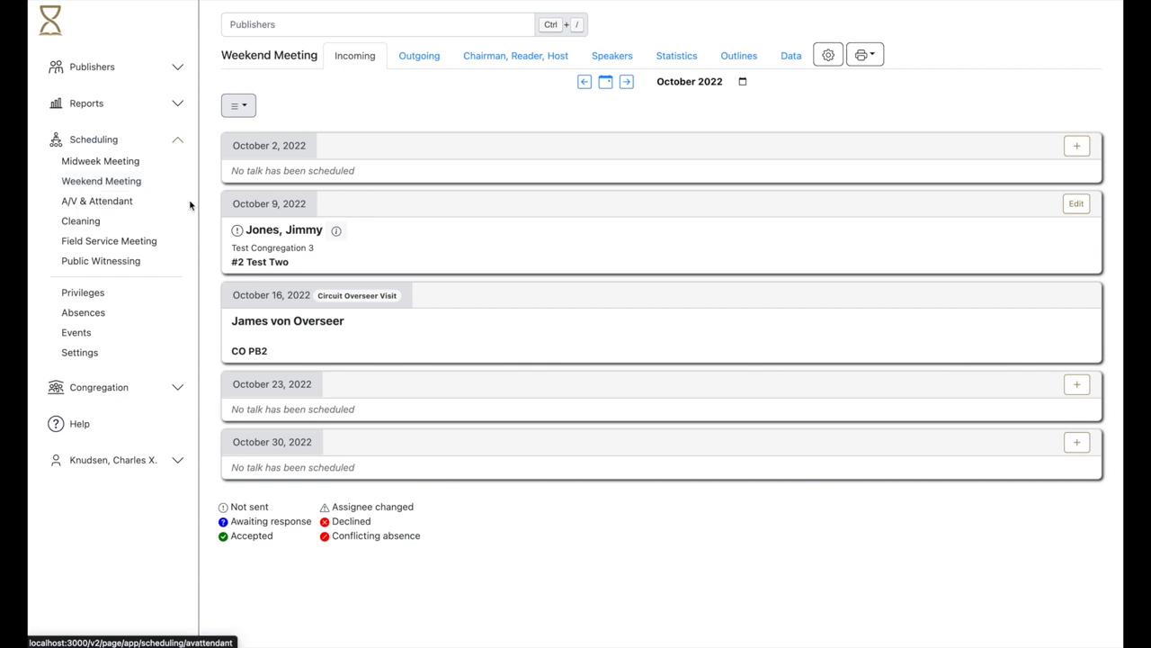
pyautogui.click(237, 104)
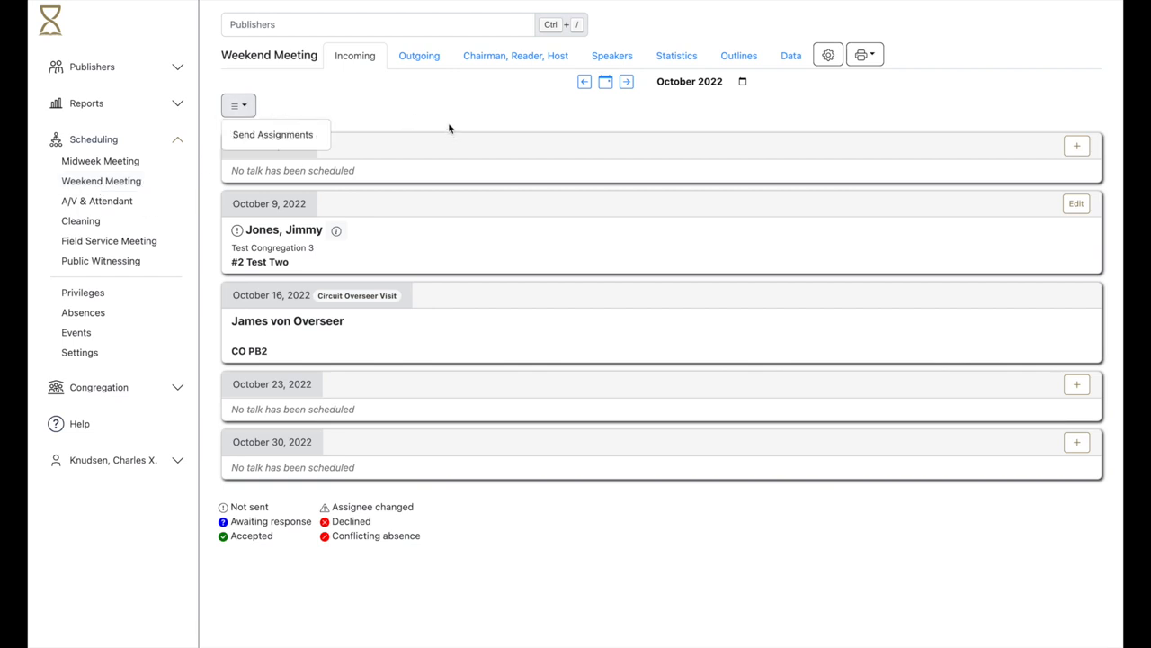
pyautogui.click(418, 54)
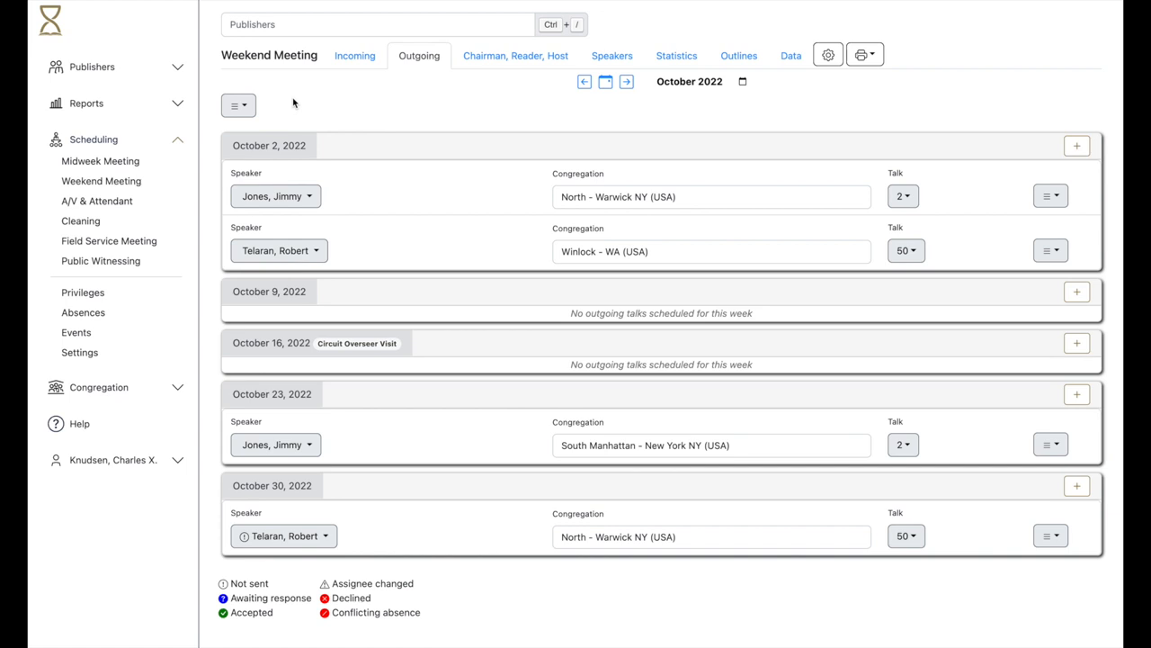
pyautogui.click(514, 54)
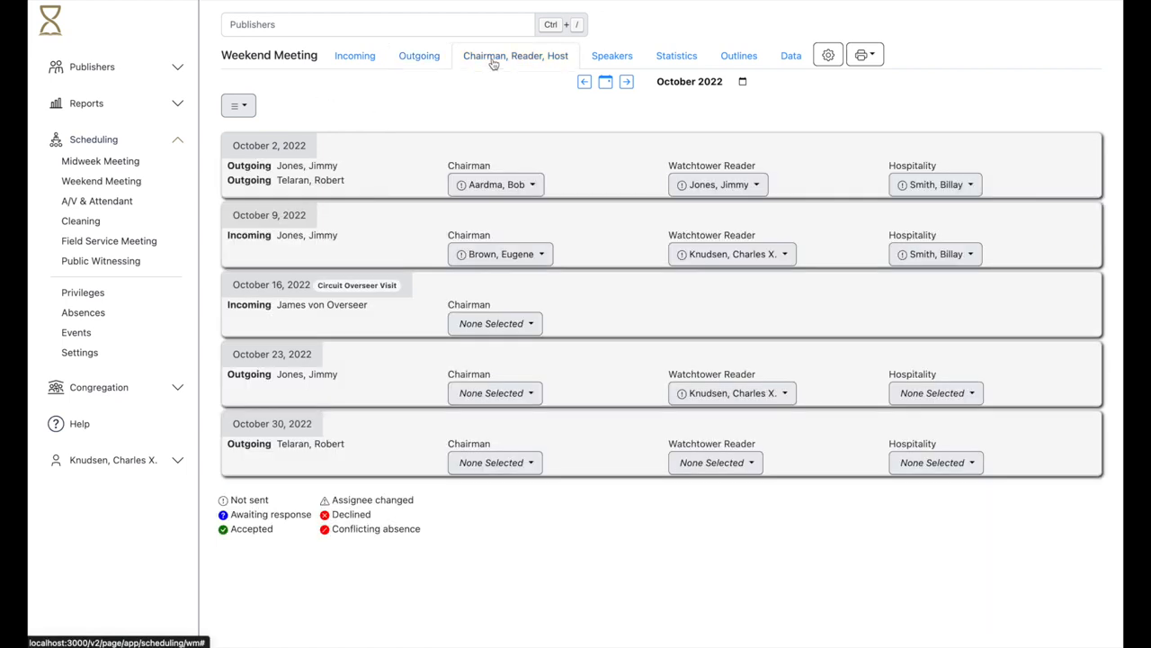